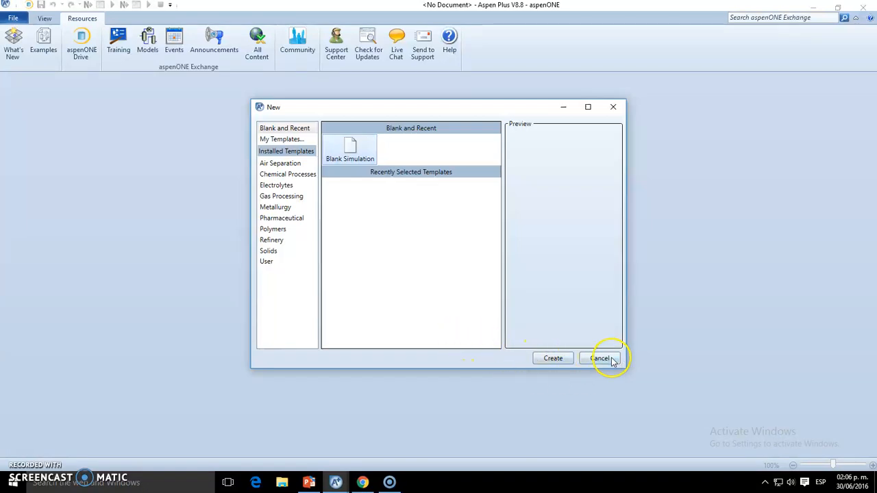
mouse_move(661, 359)
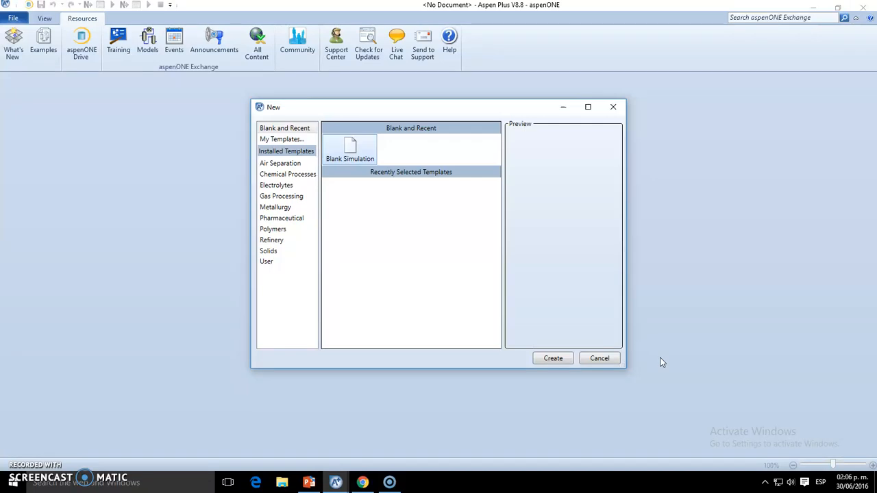
mouse_move(658, 359)
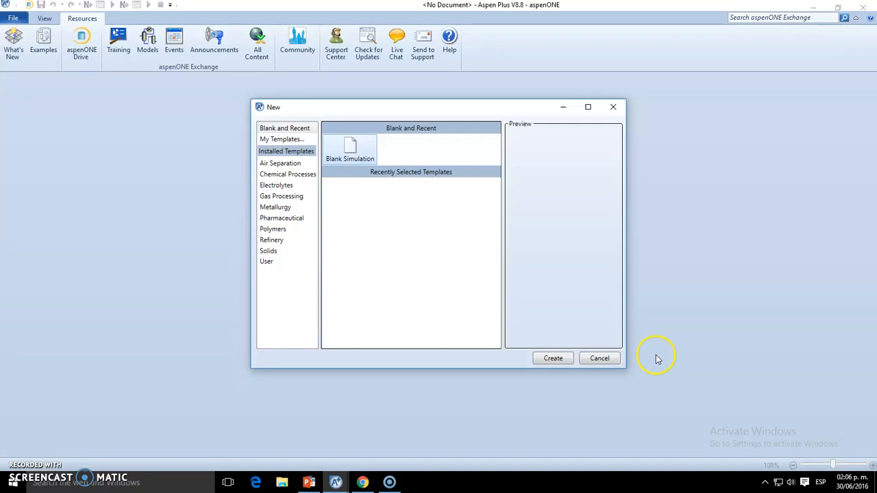
mouse_move(540, 382)
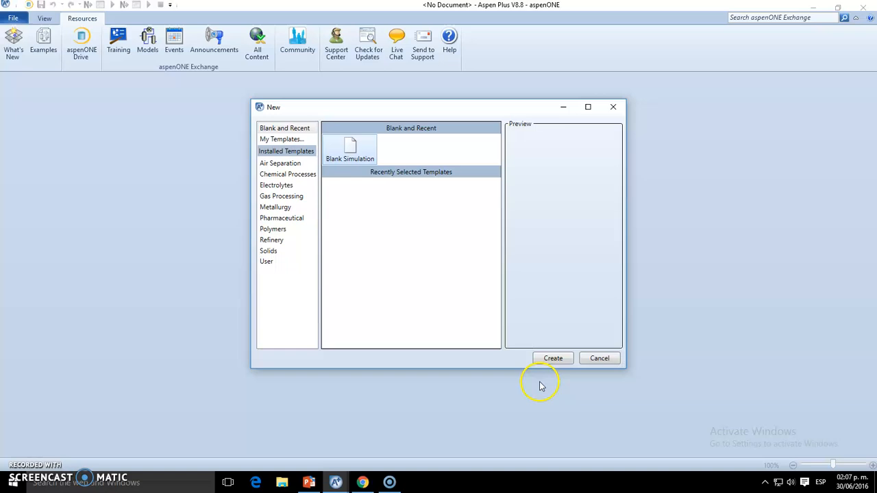
mouse_move(102, 171)
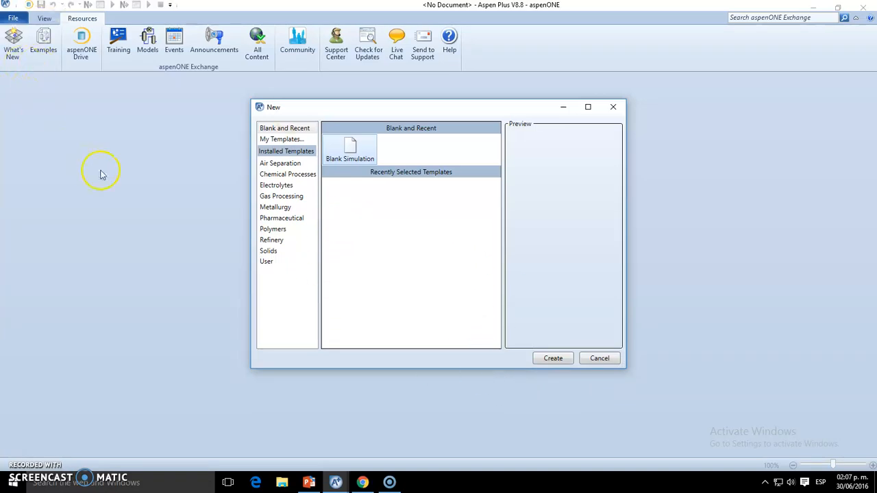
mouse_move(222, 192)
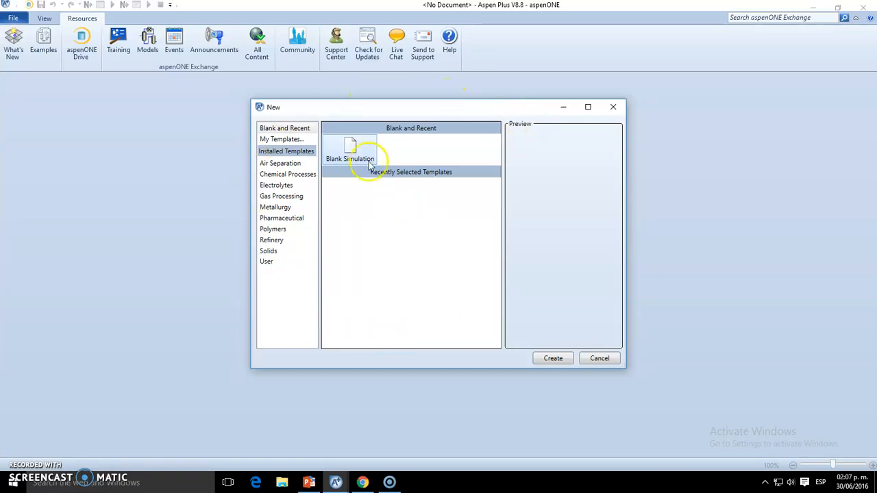
Choose the Blank Simulation template in the New dialog.
click(553, 359)
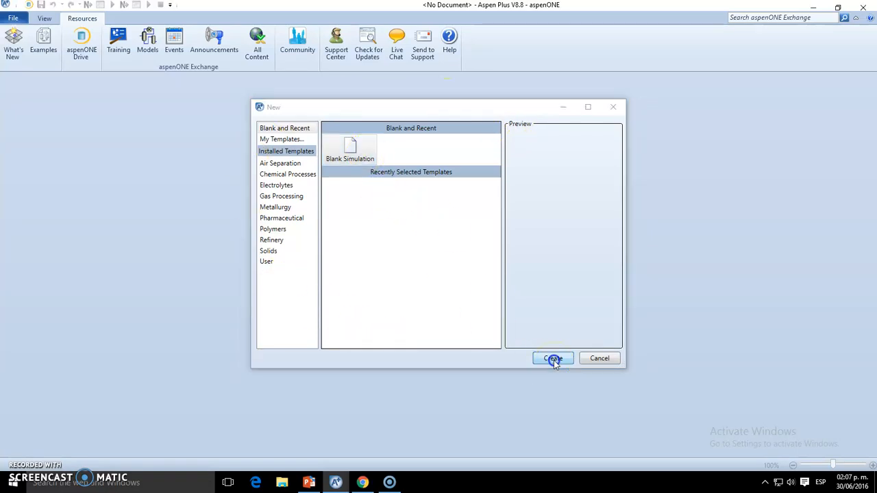
Create the blank simulation and head toward the Simulation environment.
click(554, 359)
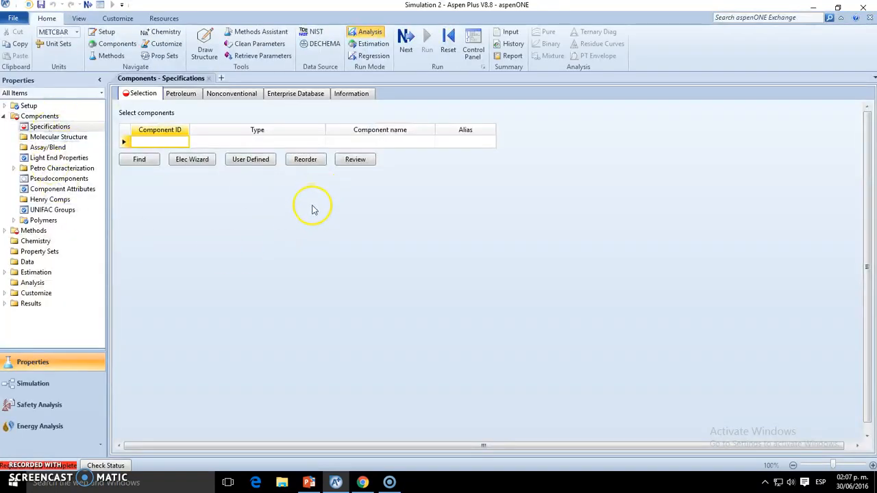
mouse_move(422, 247)
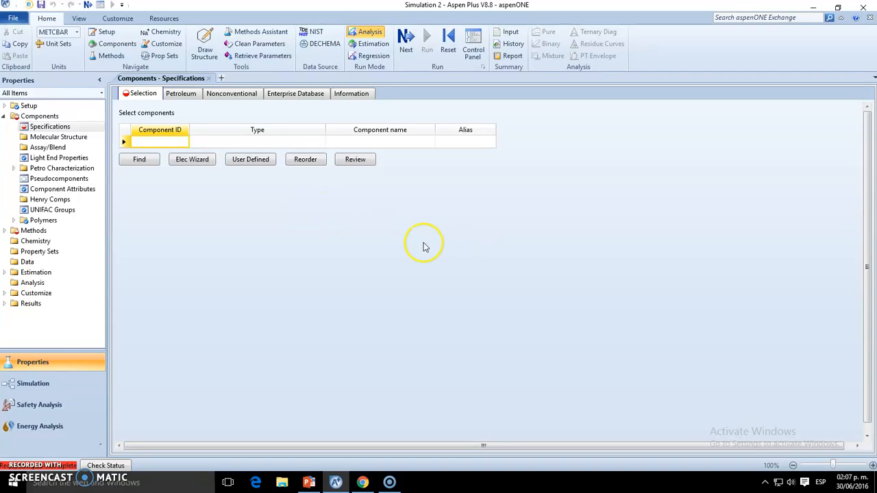
mouse_move(273, 278)
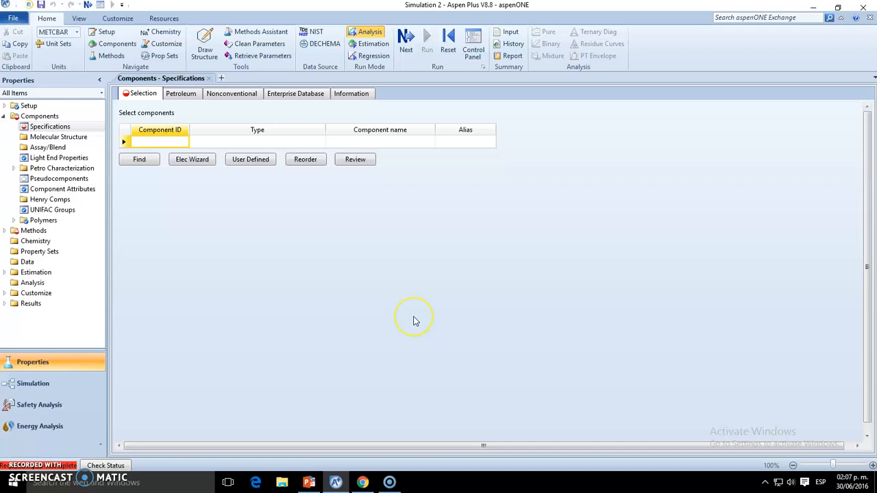
mouse_move(537, 321)
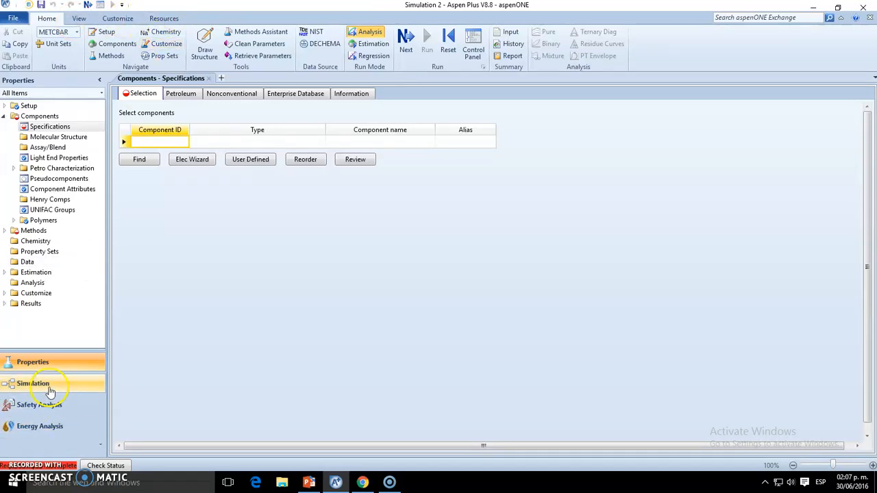
click(33, 383)
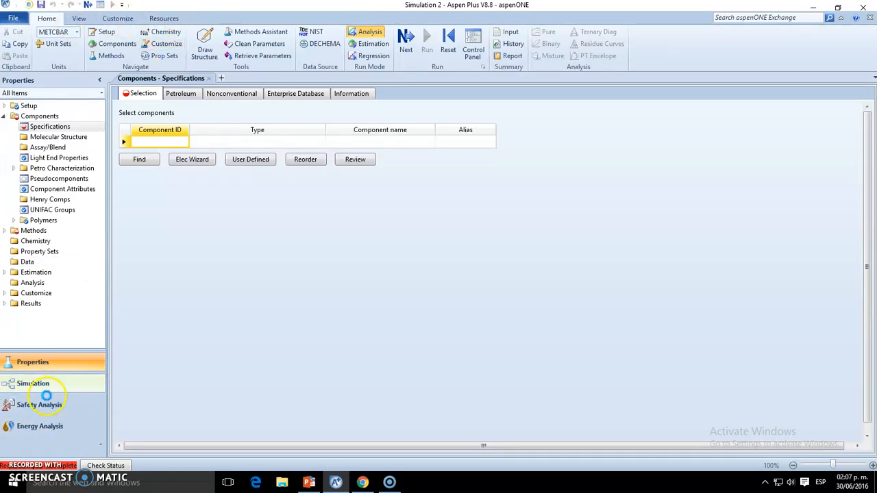
Open Energy Analysis via the Simulation and Safety Analysis panes, acknowledging the run-simulation-first warning.
click(33, 383)
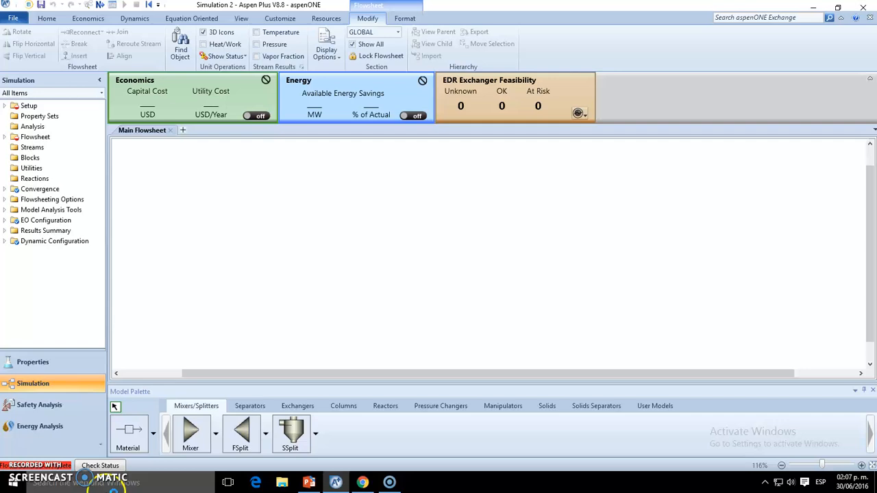
click(38, 426)
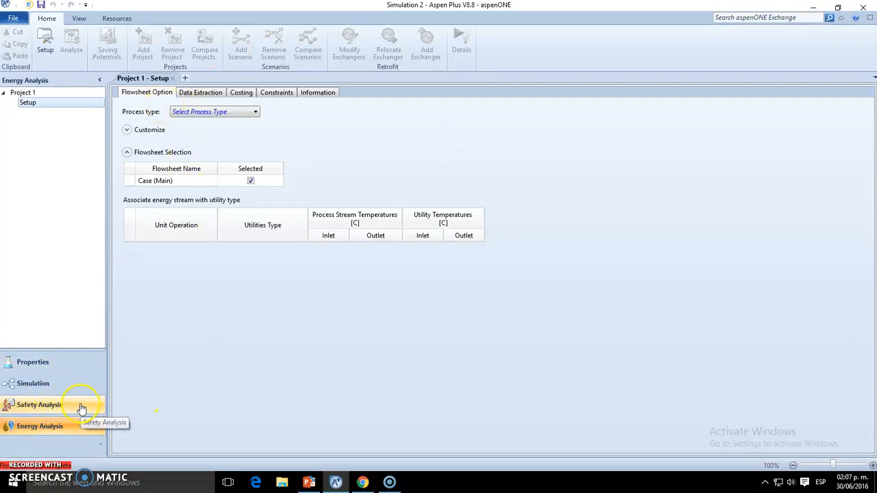
click(40, 425)
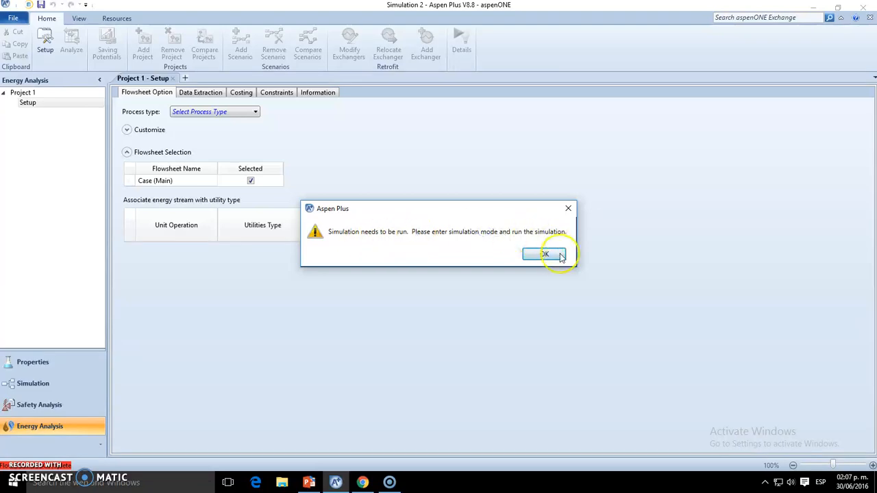
click(543, 254)
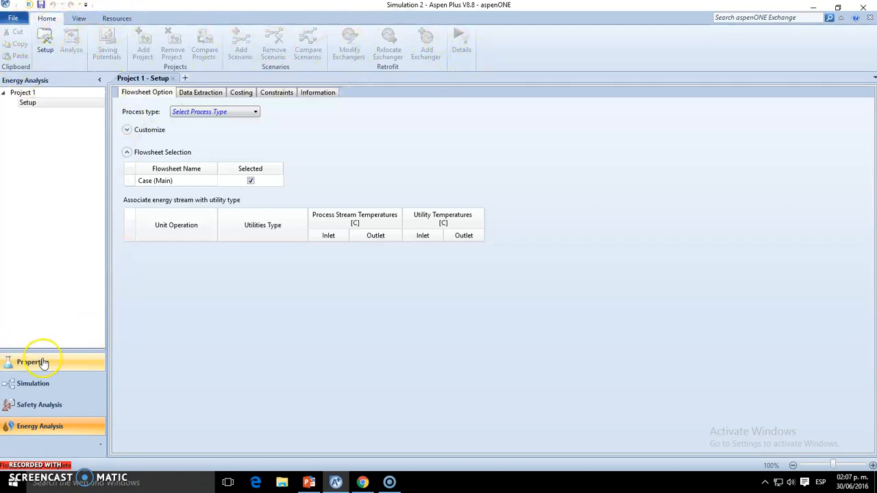
click(32, 362)
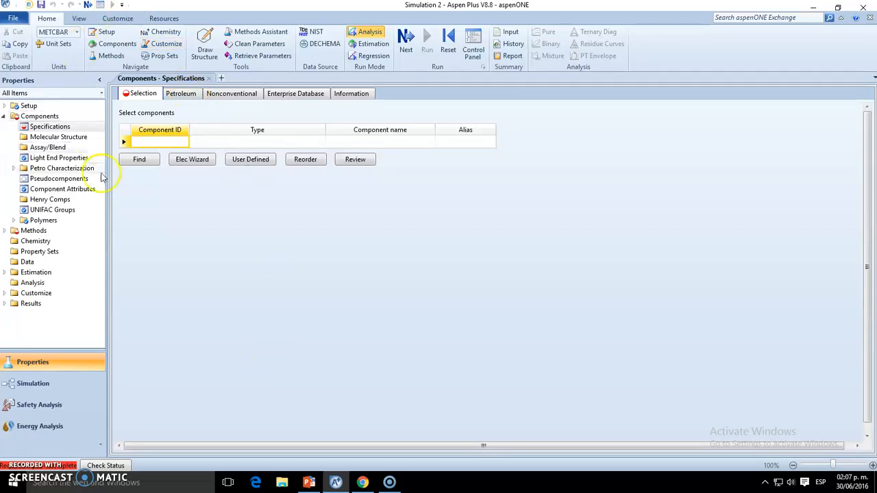
mouse_move(269, 302)
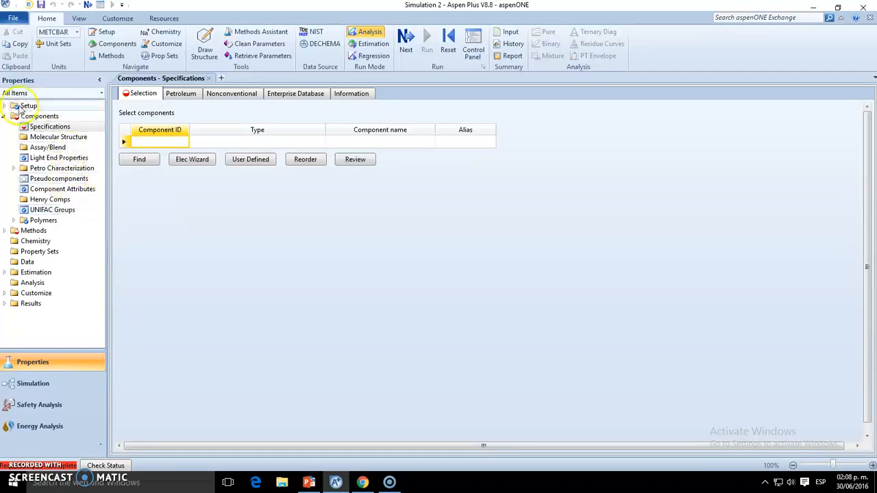
mouse_move(404, 107)
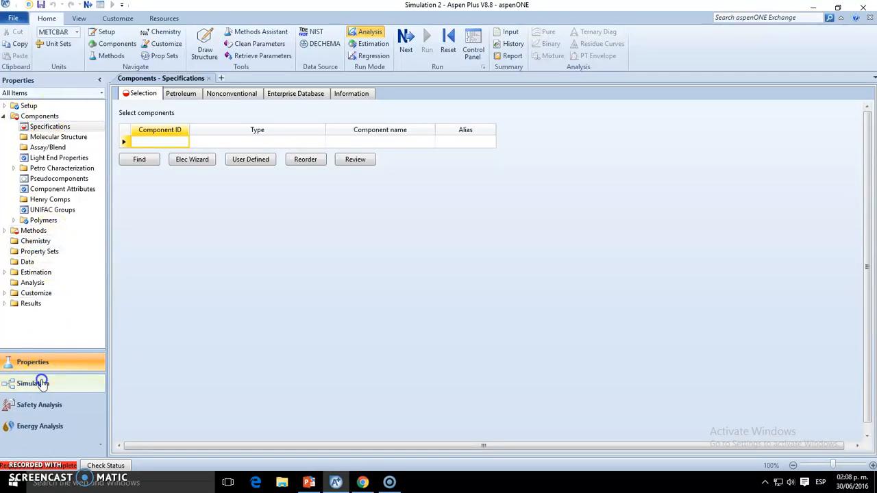
click(33, 384)
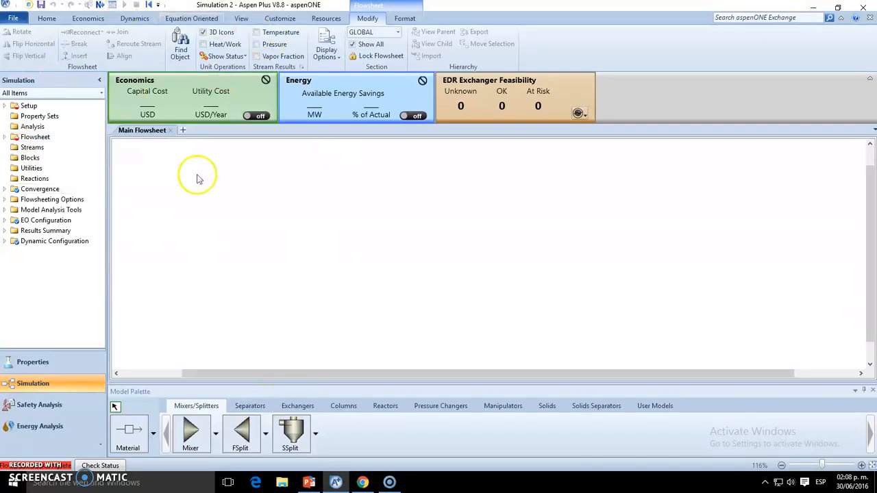
mouse_move(384, 403)
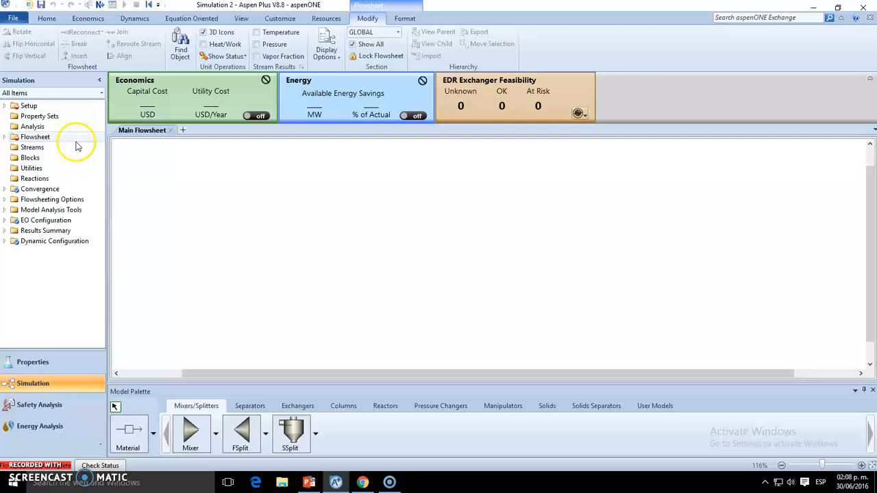
mouse_move(116, 148)
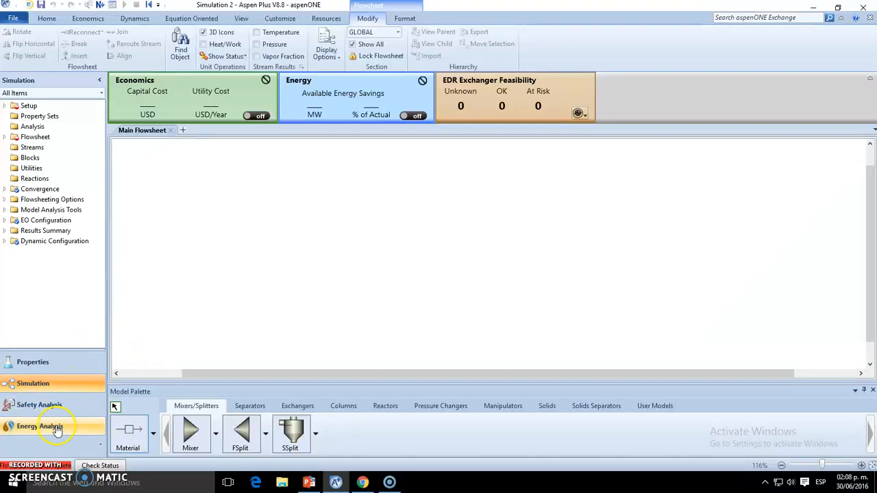
click(39, 426)
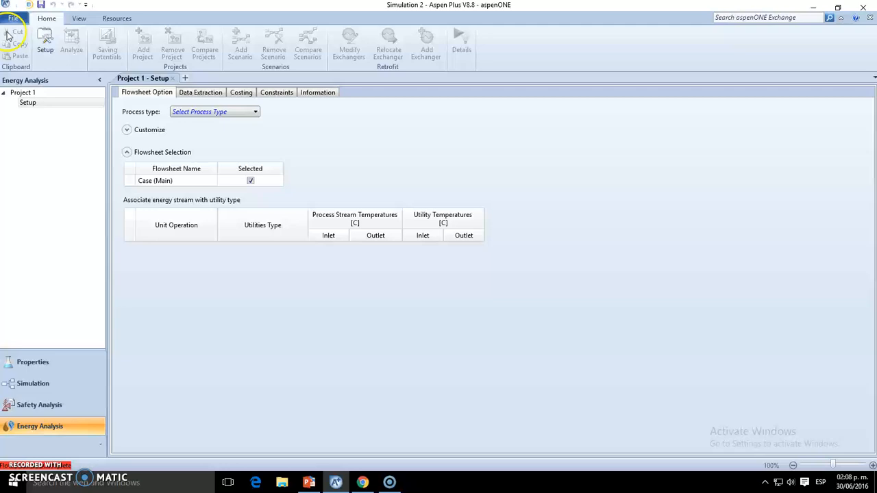
mouse_move(221, 52)
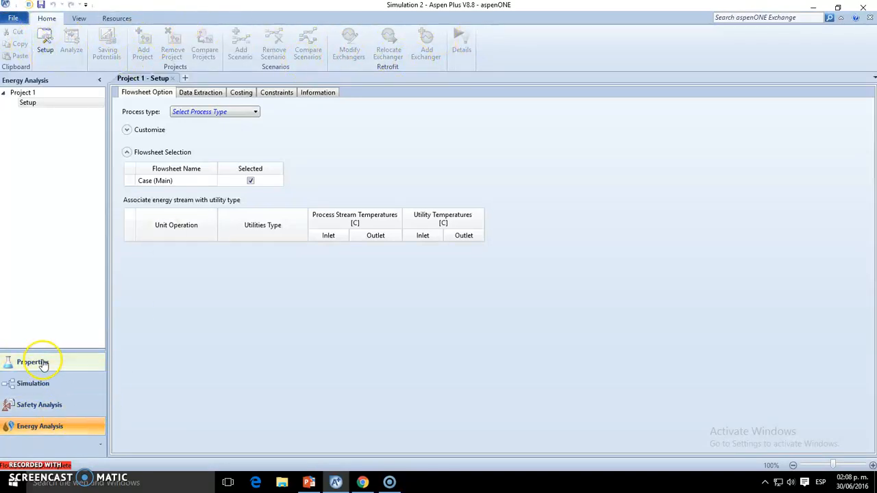
Return to Properties and browse the View, Customize and Resources ribbons before Home.
click(33, 361)
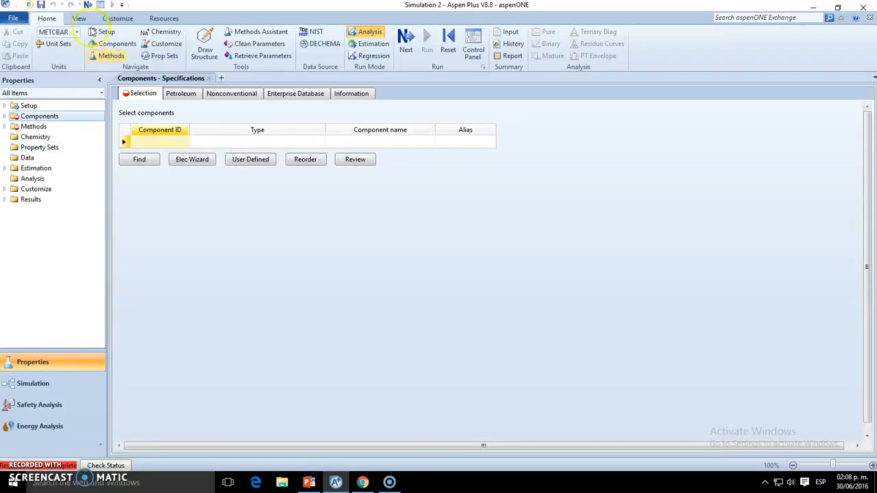
click(79, 19)
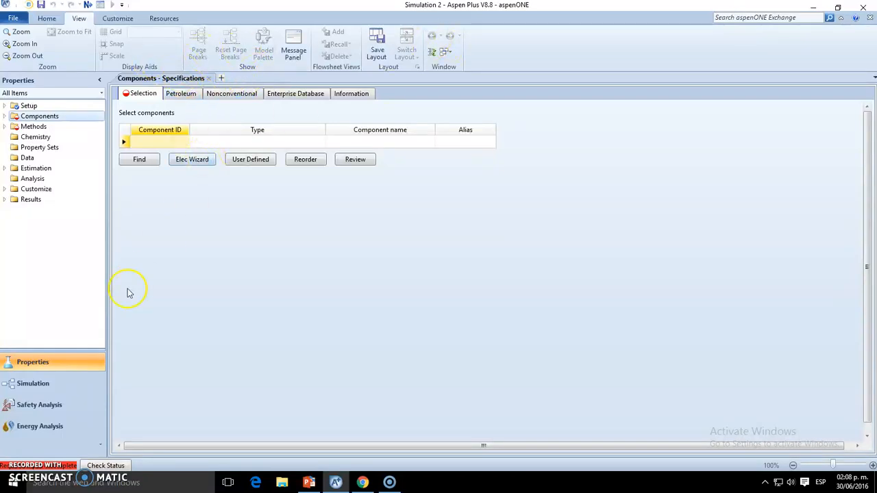
click(117, 17)
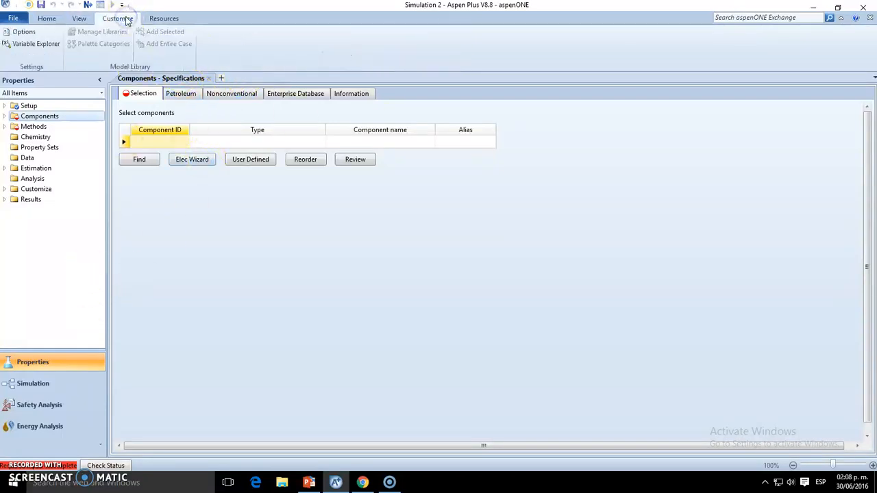
click(165, 18)
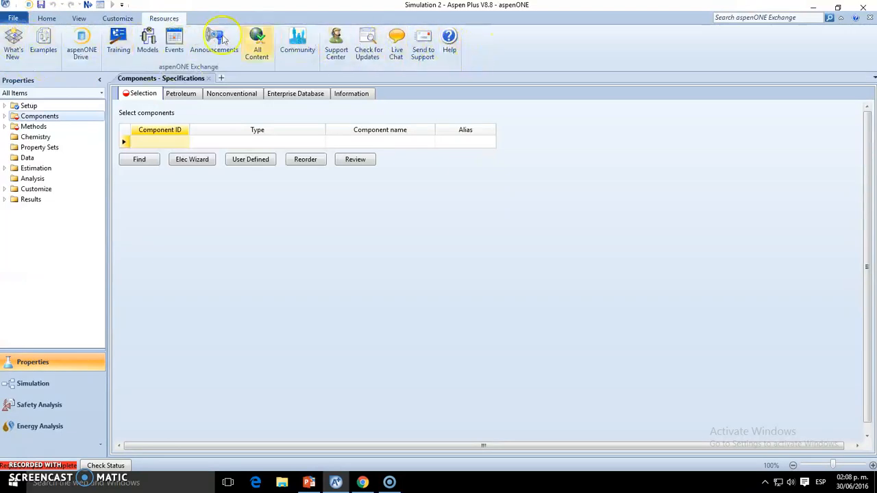
mouse_move(148, 44)
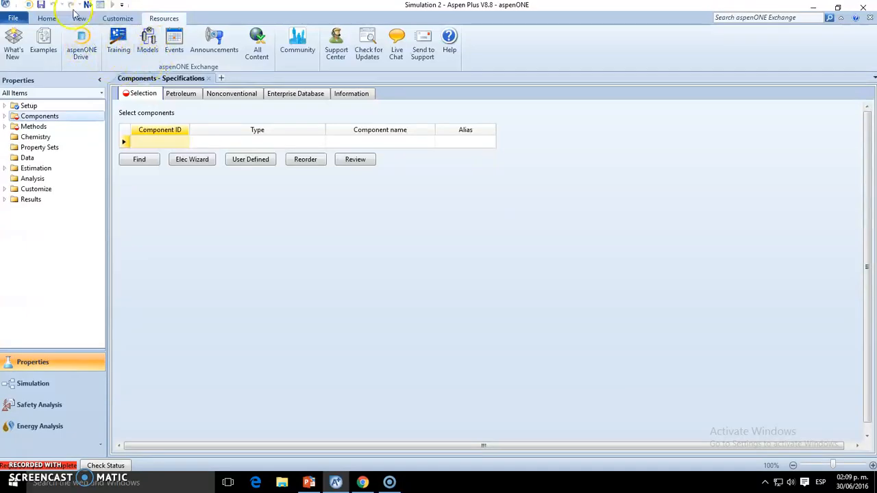
click(46, 18)
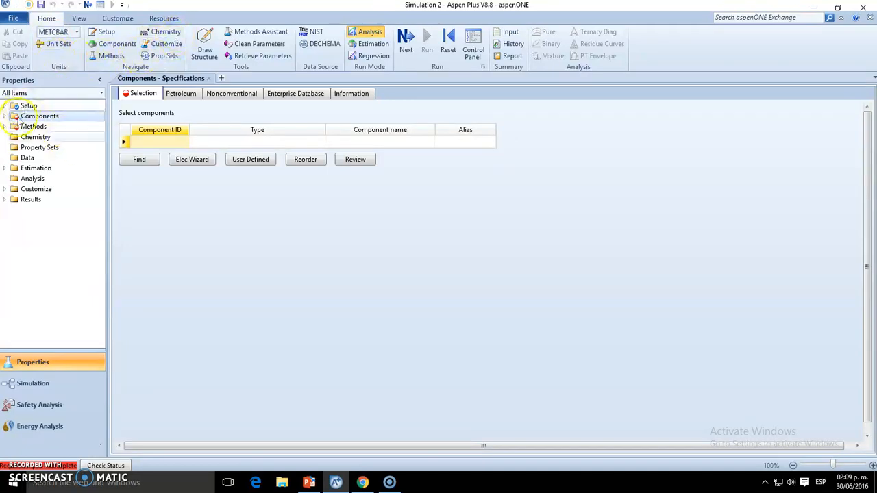
Expand Methods and visit the Setup, Components and Methods specification forms.
click(5, 126)
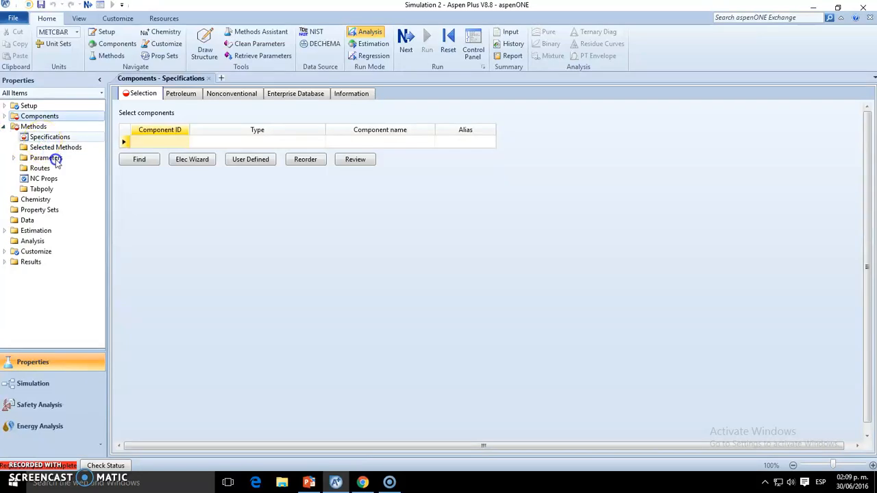
click(49, 138)
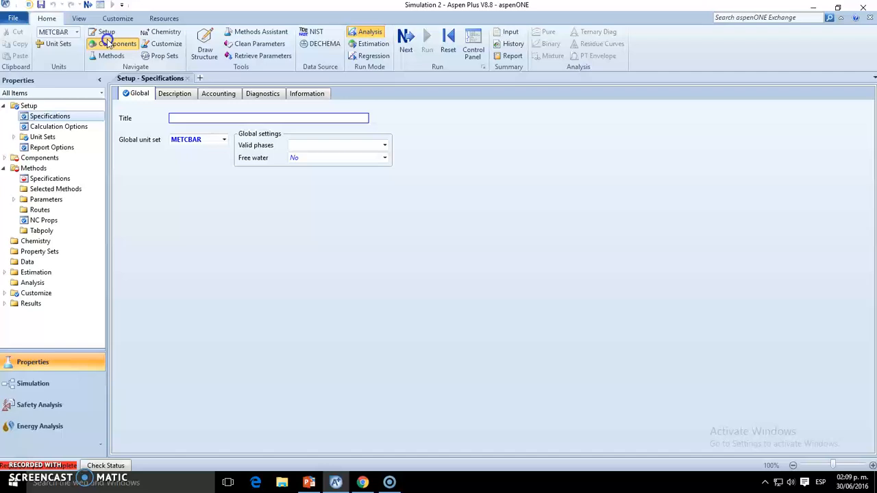
click(117, 42)
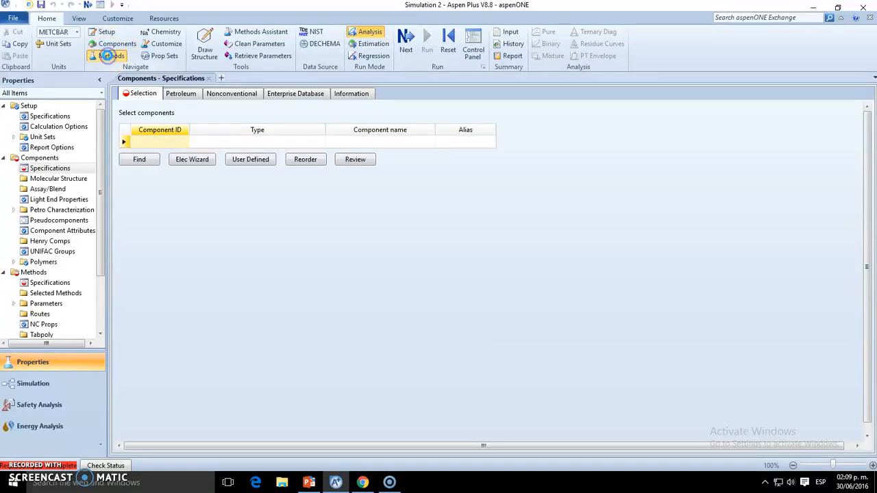
click(49, 282)
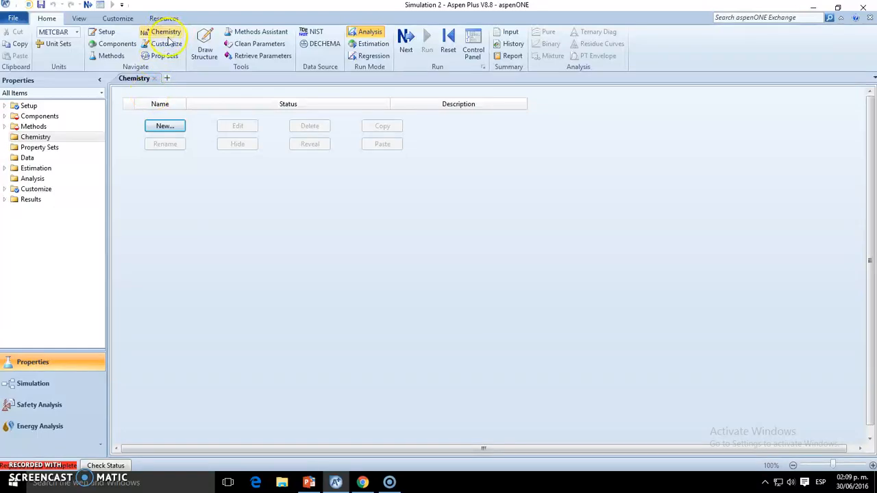
View the Customize user parameters, glance at the empty flowsheet, and return to the Methods global form.
click(52, 200)
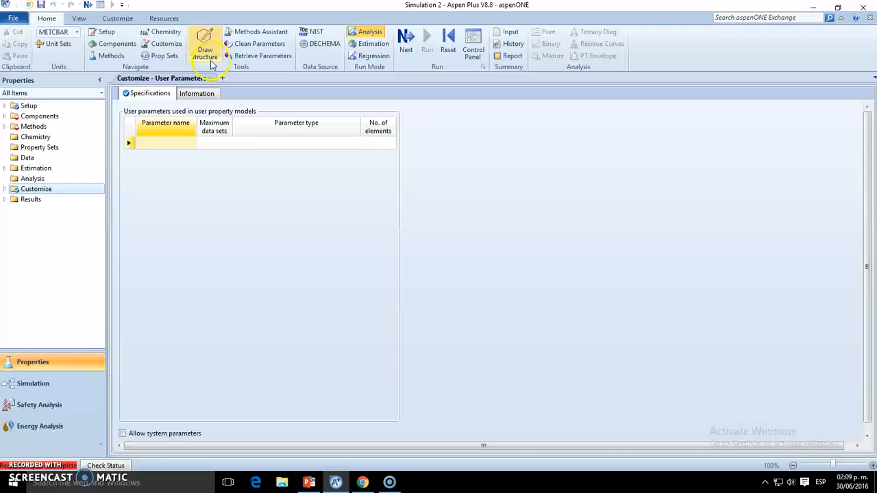
click(204, 42)
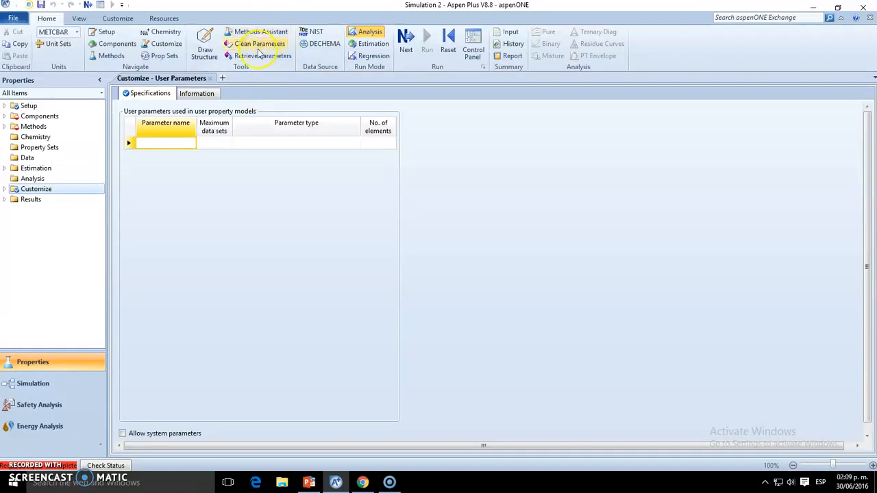
mouse_move(260, 31)
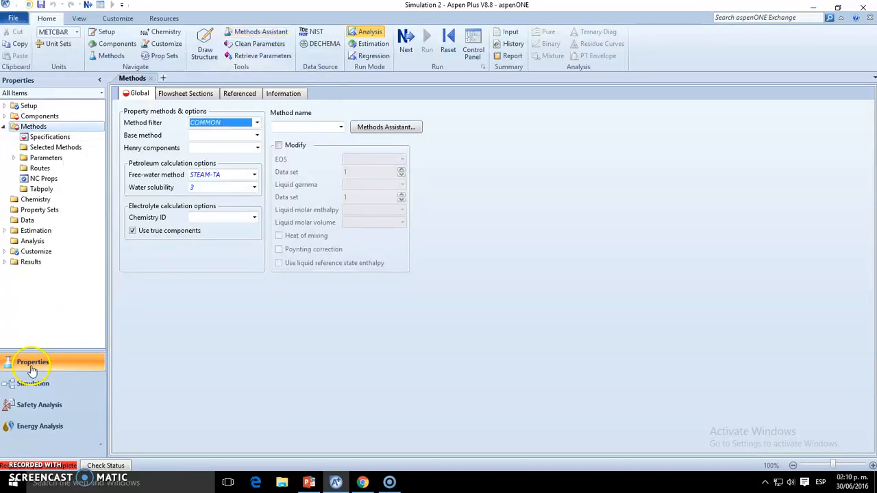
click(33, 384)
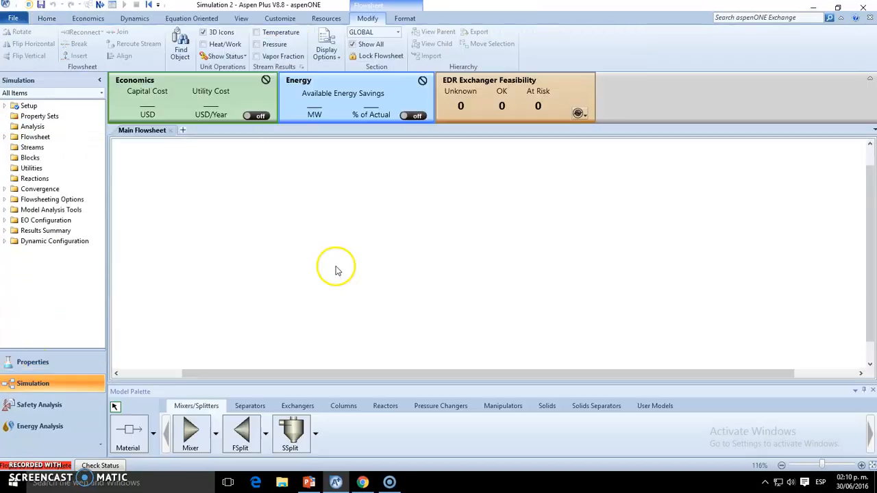
mouse_move(268, 276)
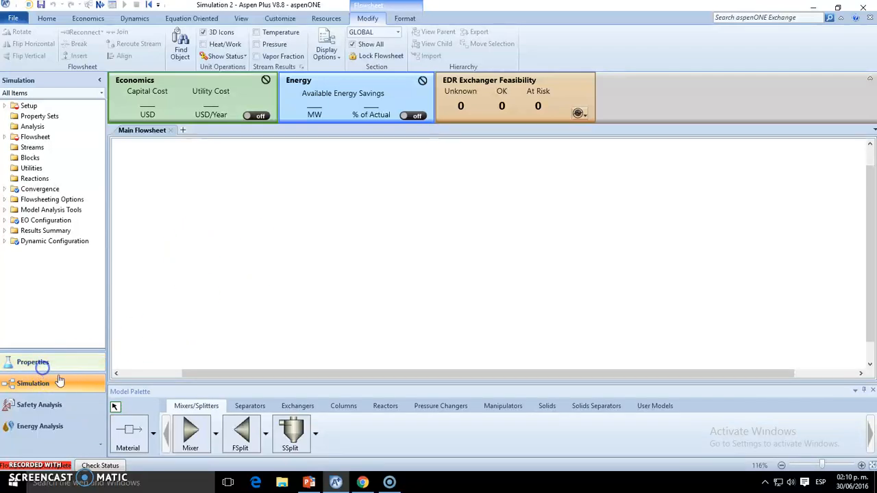
click(33, 361)
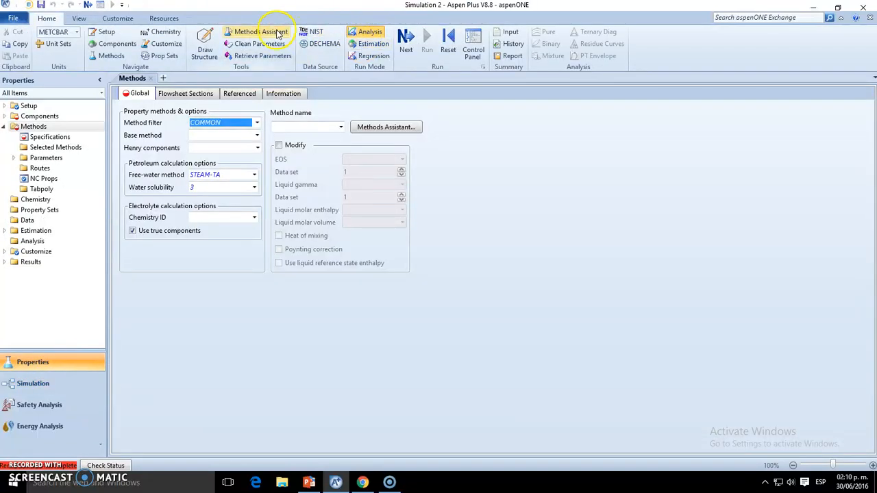
click(33, 126)
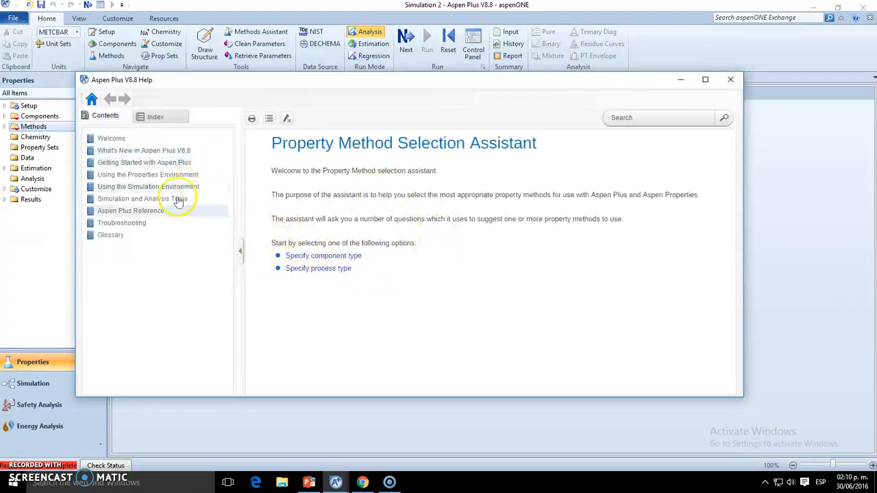
mouse_move(716, 132)
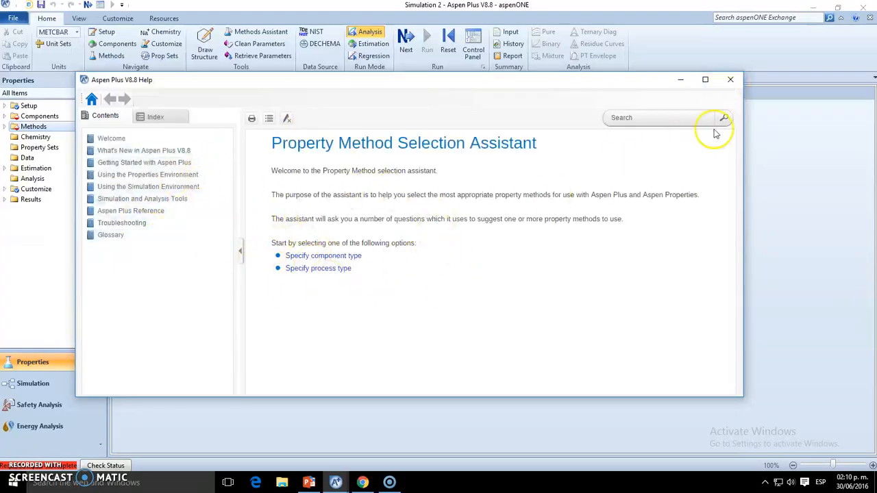
click(729, 79)
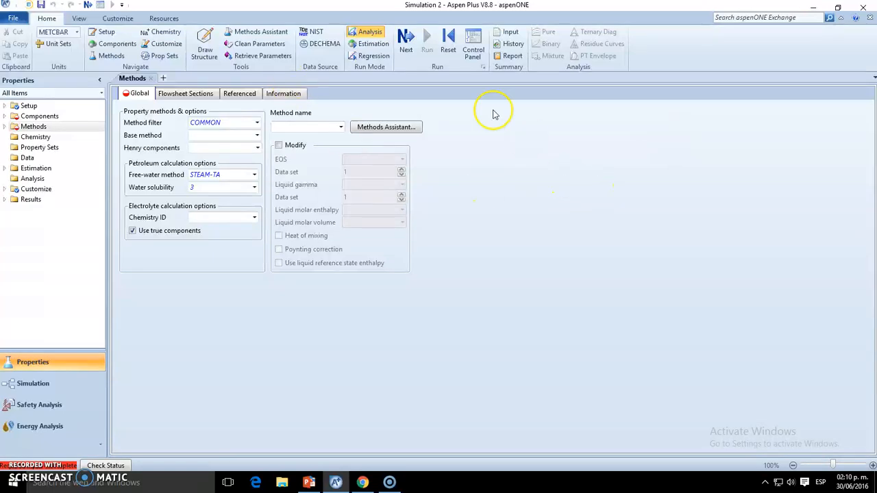
mouse_move(363, 69)
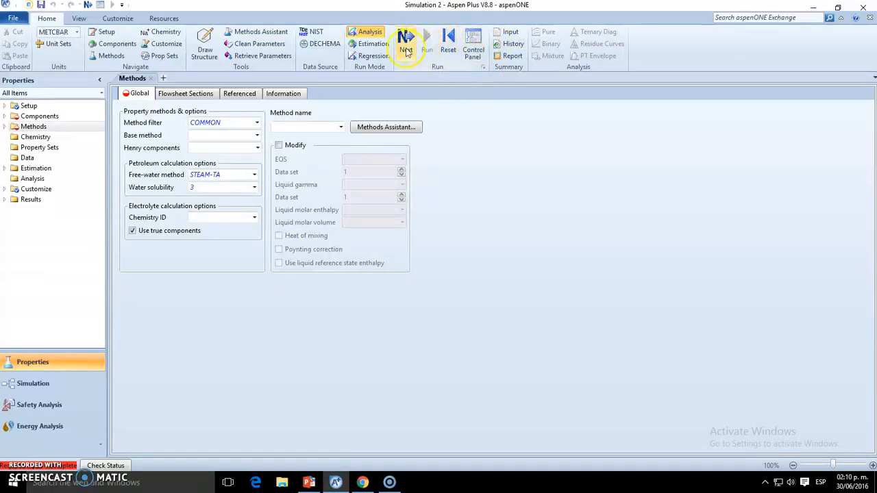
mouse_move(406, 43)
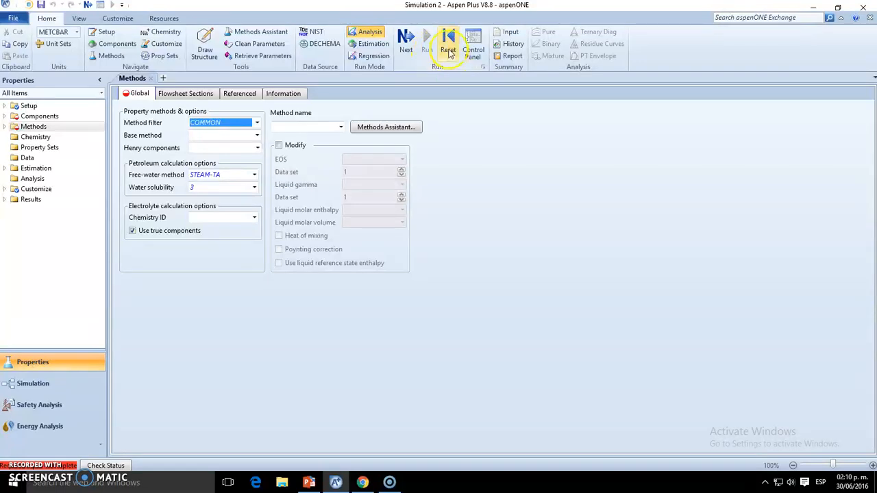
click(448, 43)
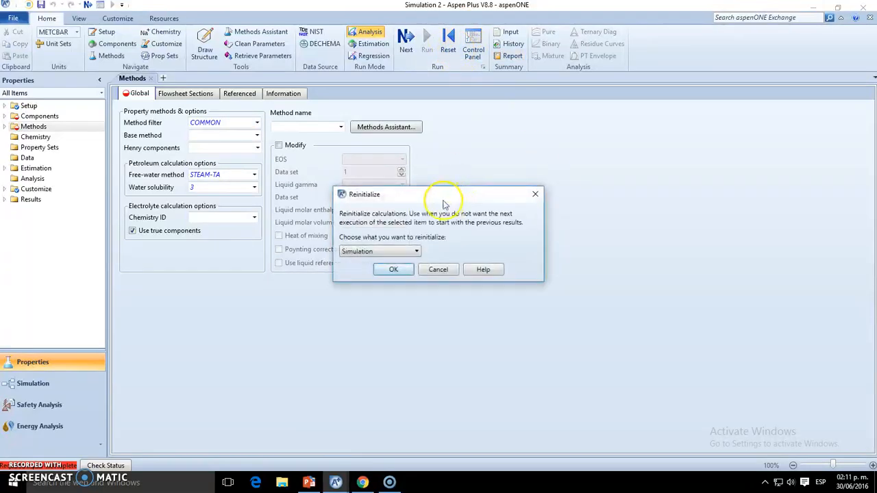
mouse_move(441, 247)
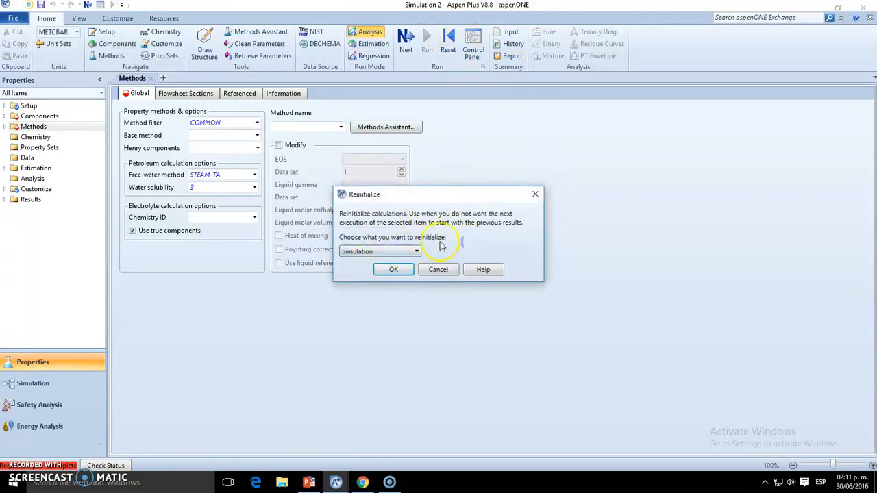
click(392, 269)
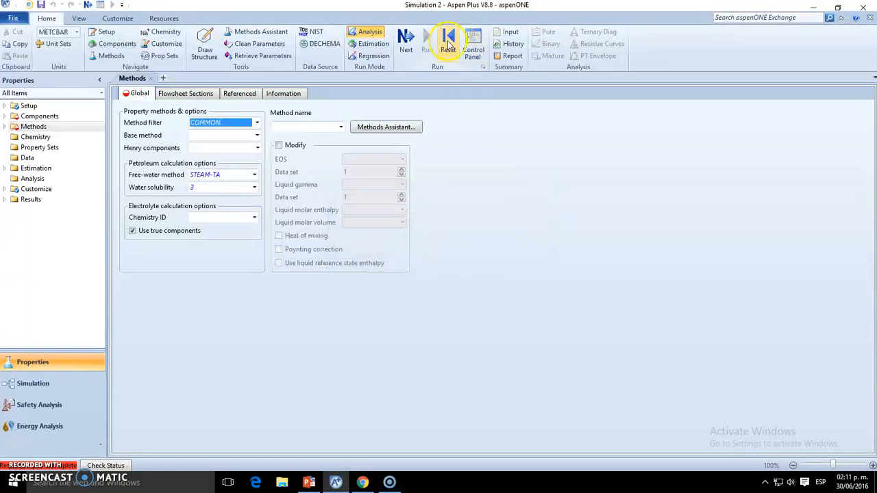
mouse_move(474, 42)
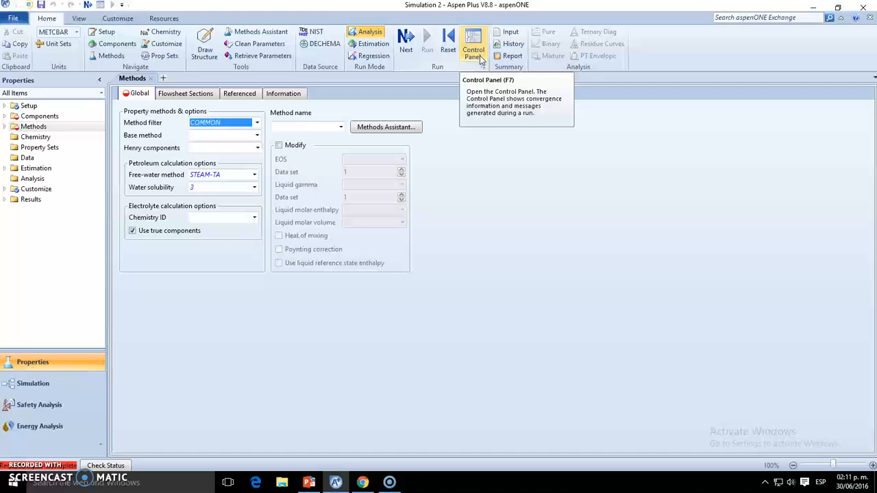
Open the Control Panel run log and jump to the next required input, Components Specifications.
click(473, 43)
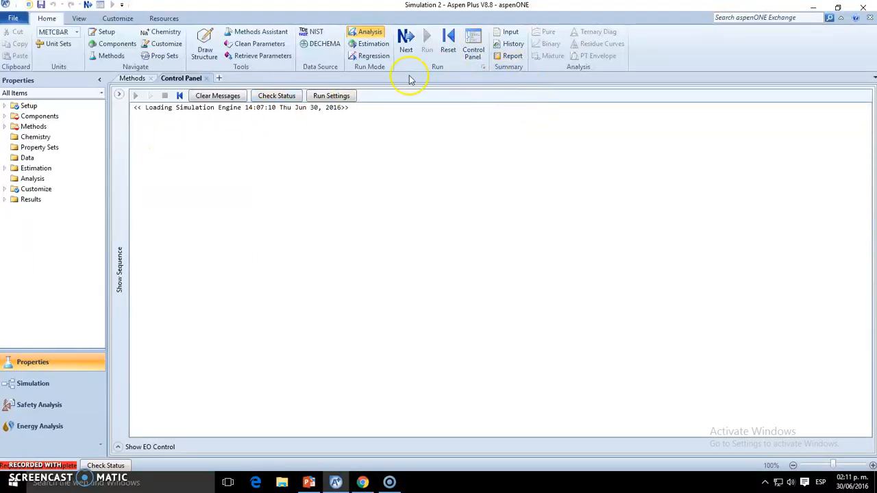
click(50, 126)
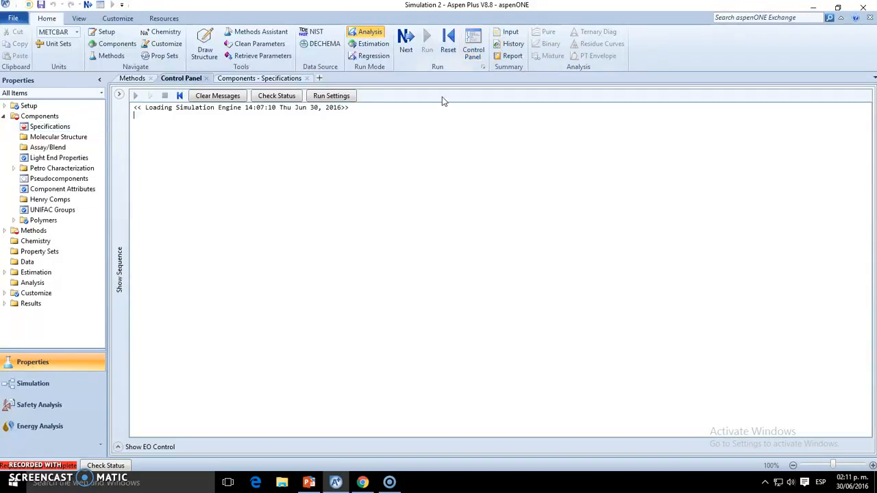
mouse_move(214, 162)
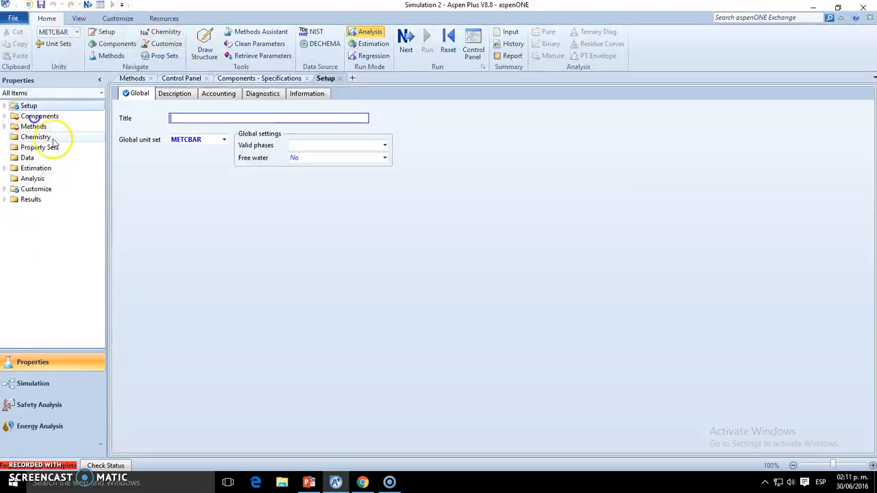
Bring the Methods global form forward and review the All Items folders.
click(33, 126)
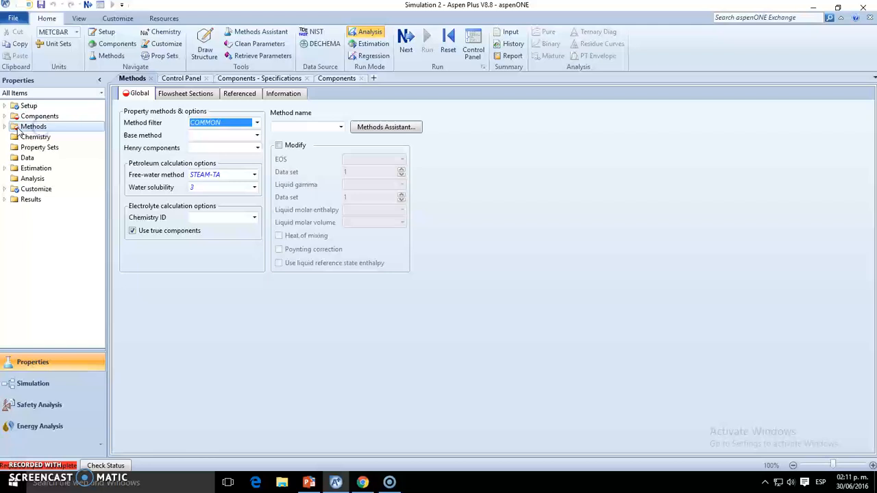
mouse_move(34, 126)
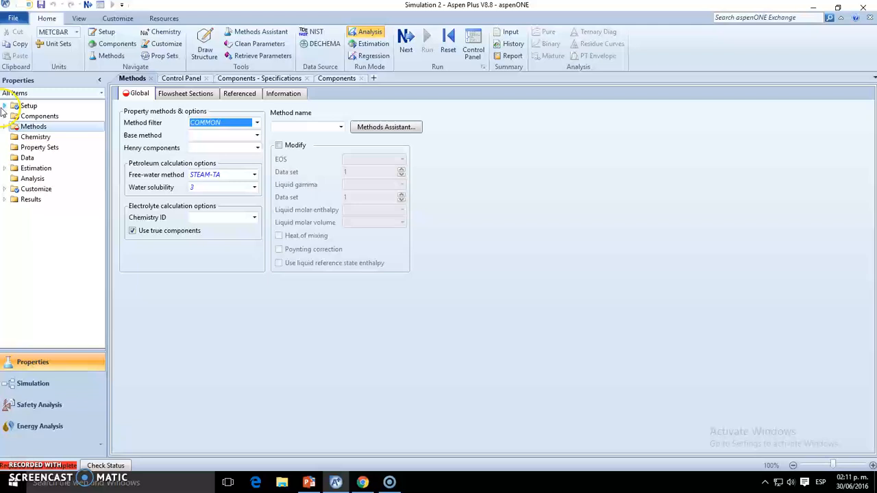
click(5, 106)
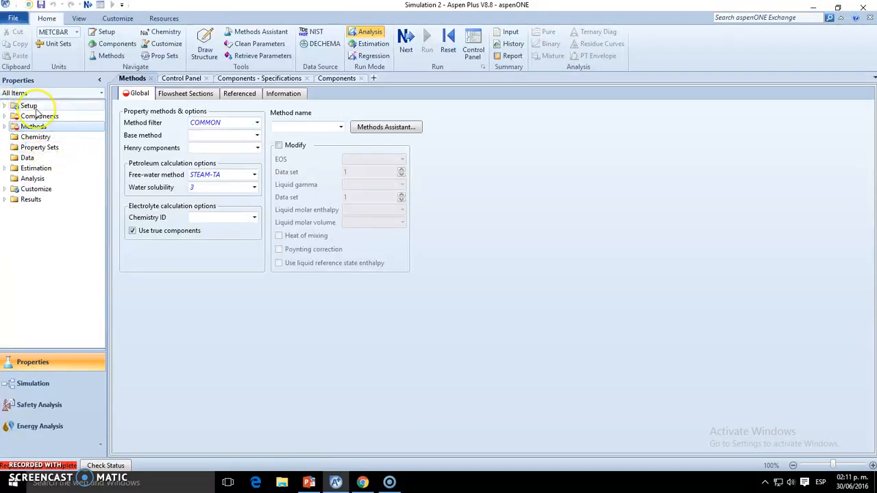
mouse_move(77, 128)
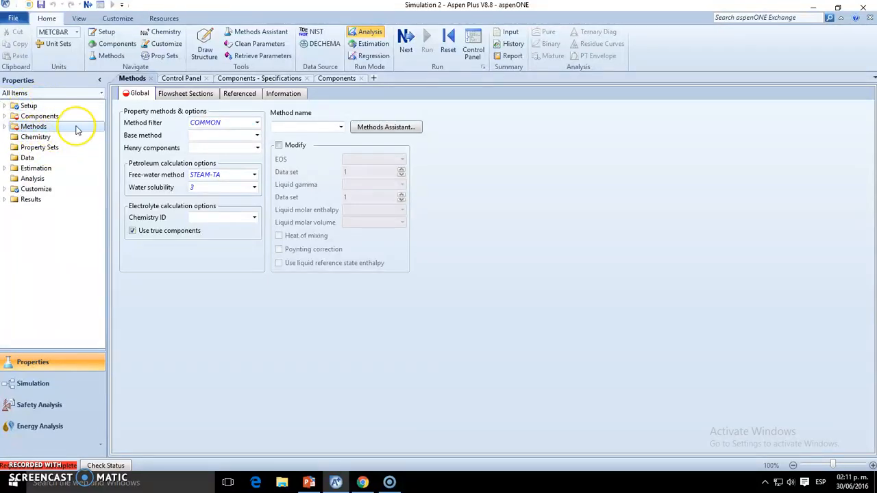